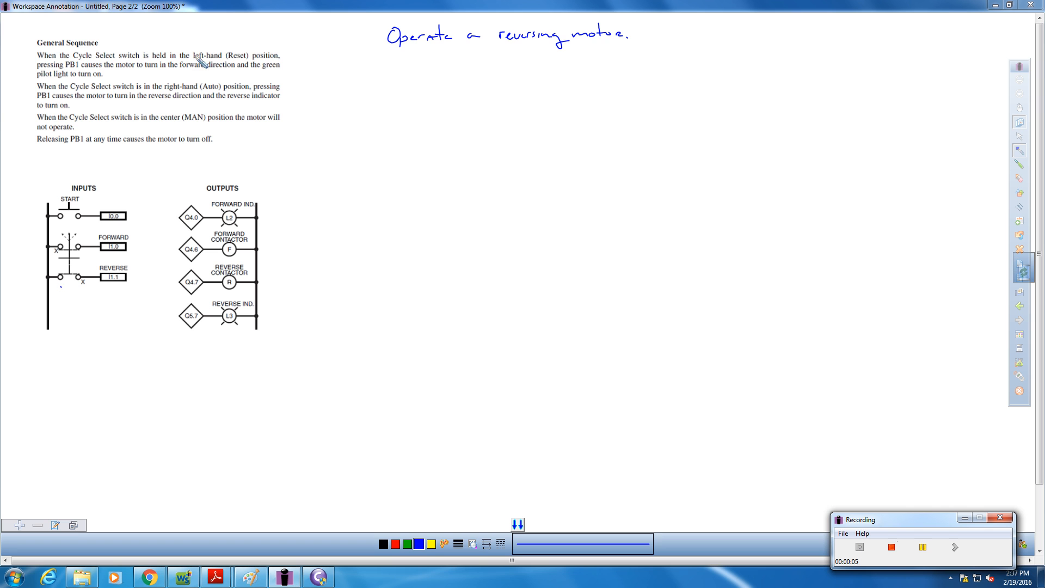
mouse_move(230, 102)
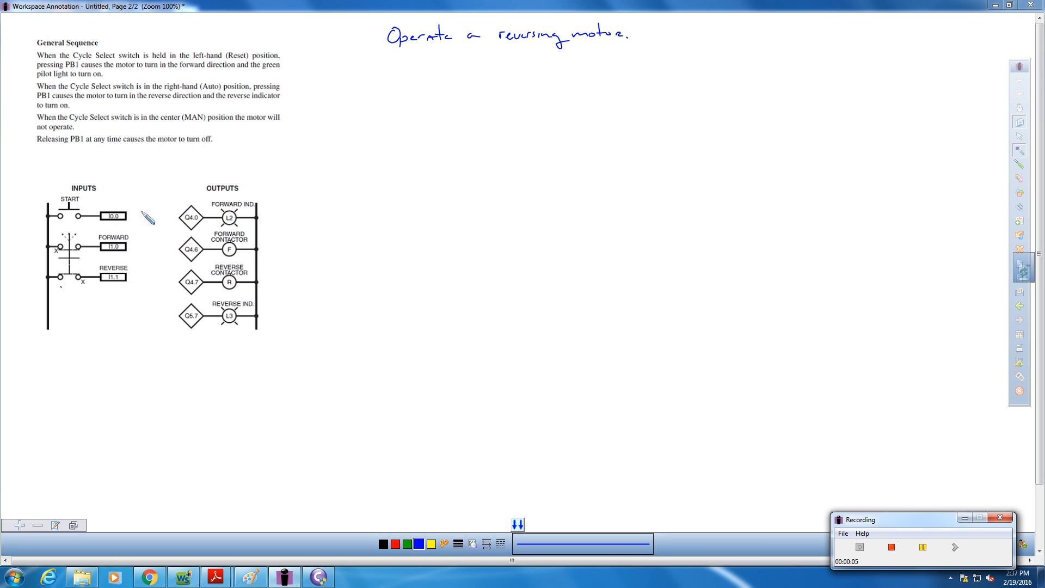
mouse_move(155, 217)
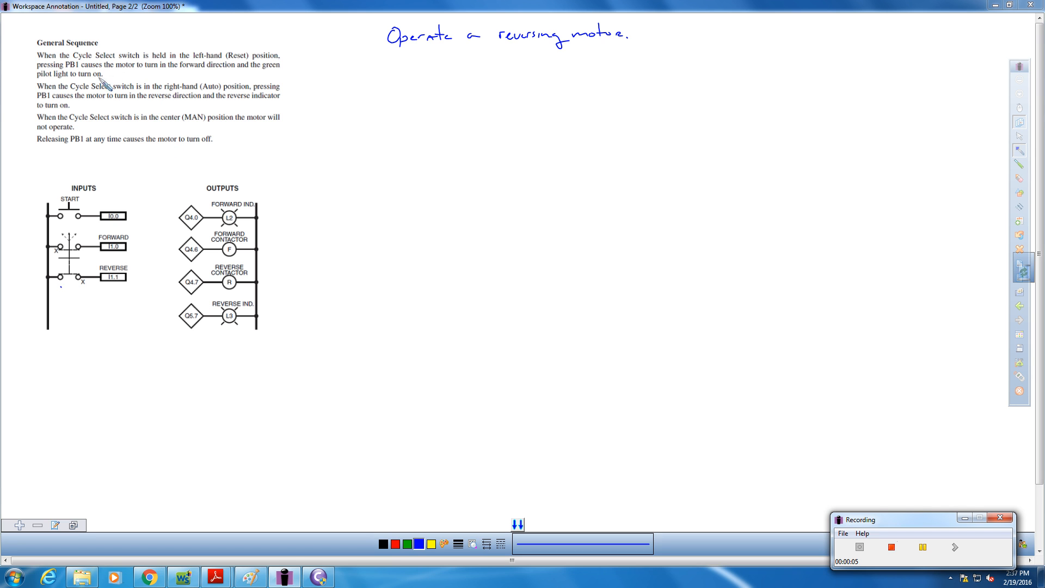
mouse_move(120, 112)
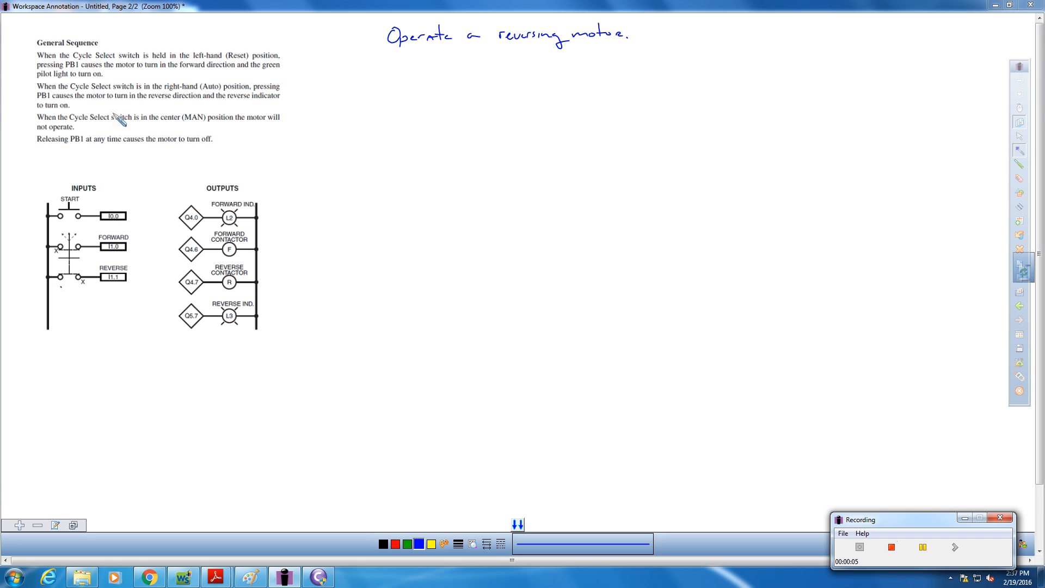
mouse_move(59, 69)
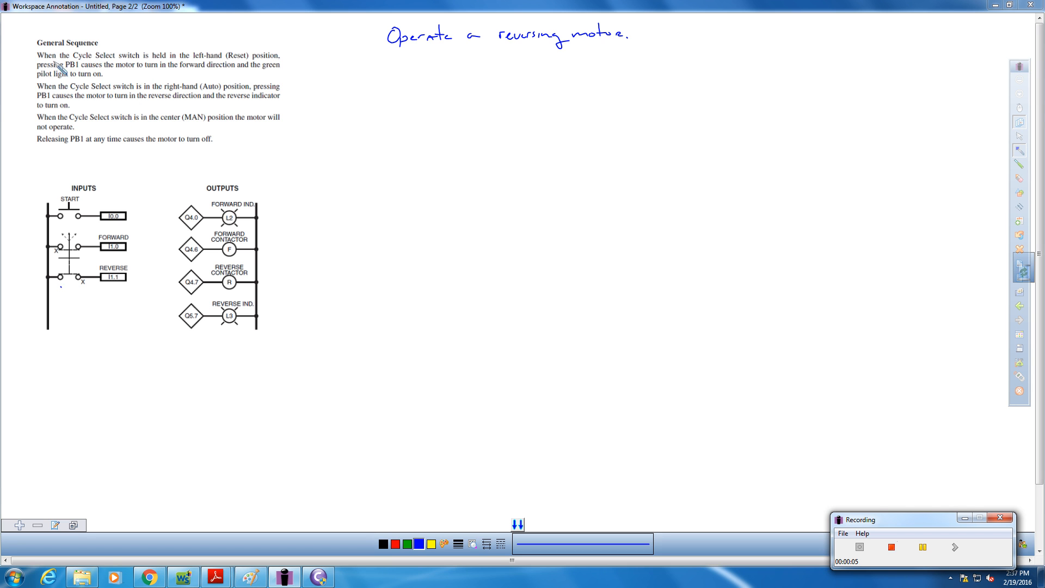
mouse_move(186, 65)
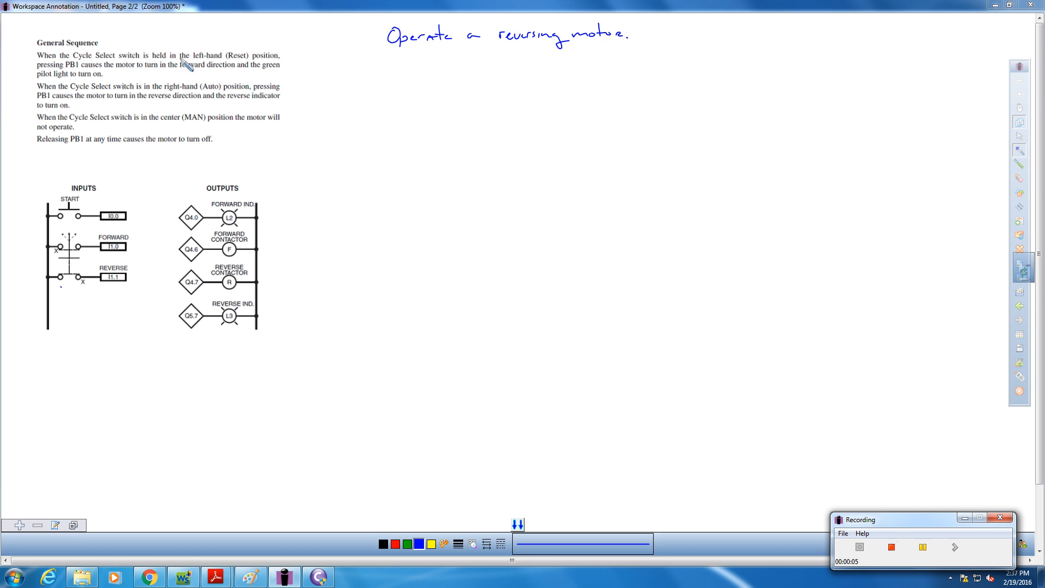
mouse_move(237, 69)
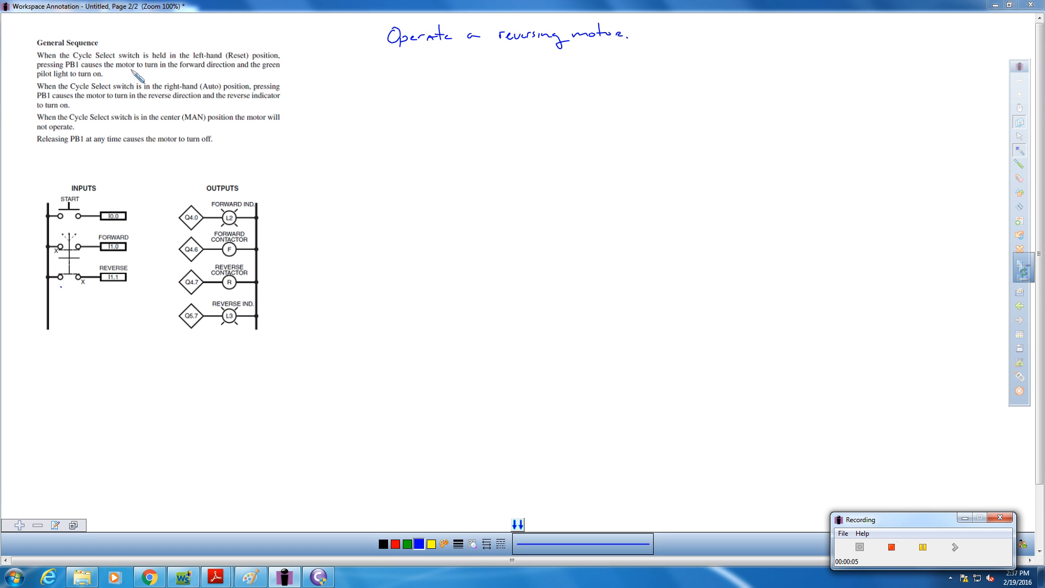
mouse_move(290, 76)
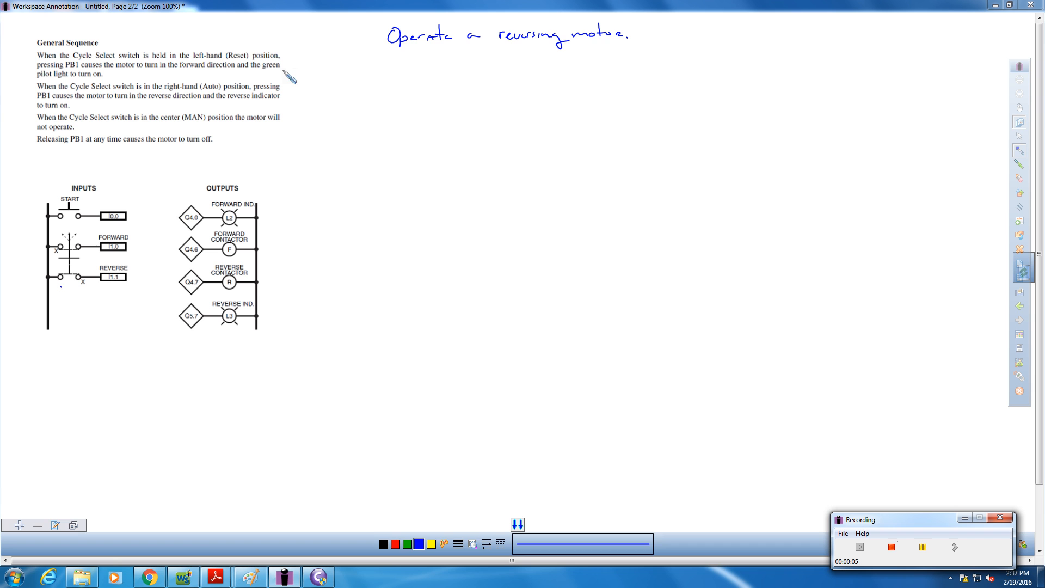
mouse_move(100, 108)
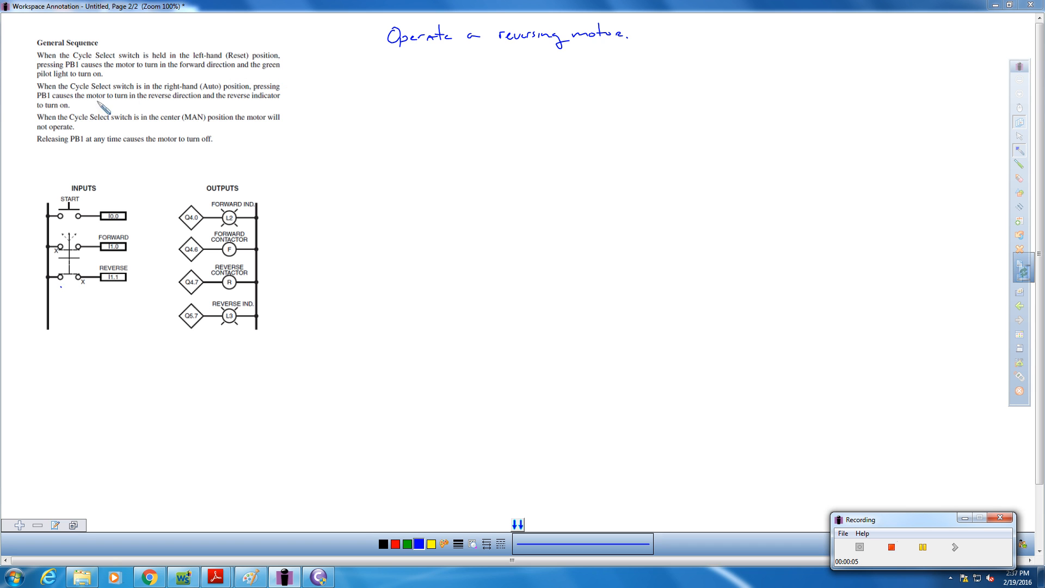
mouse_move(237, 230)
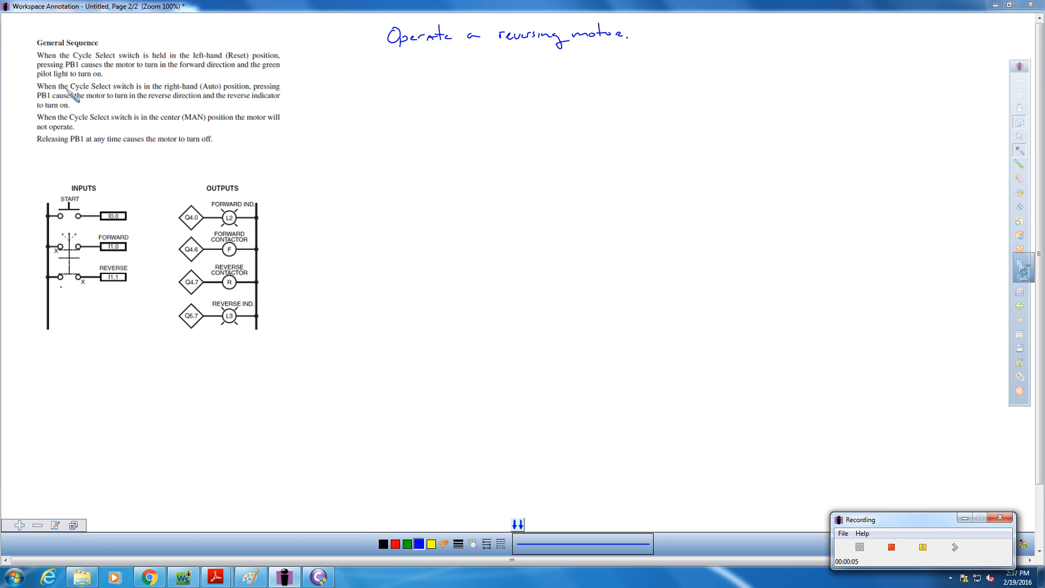
mouse_move(212, 95)
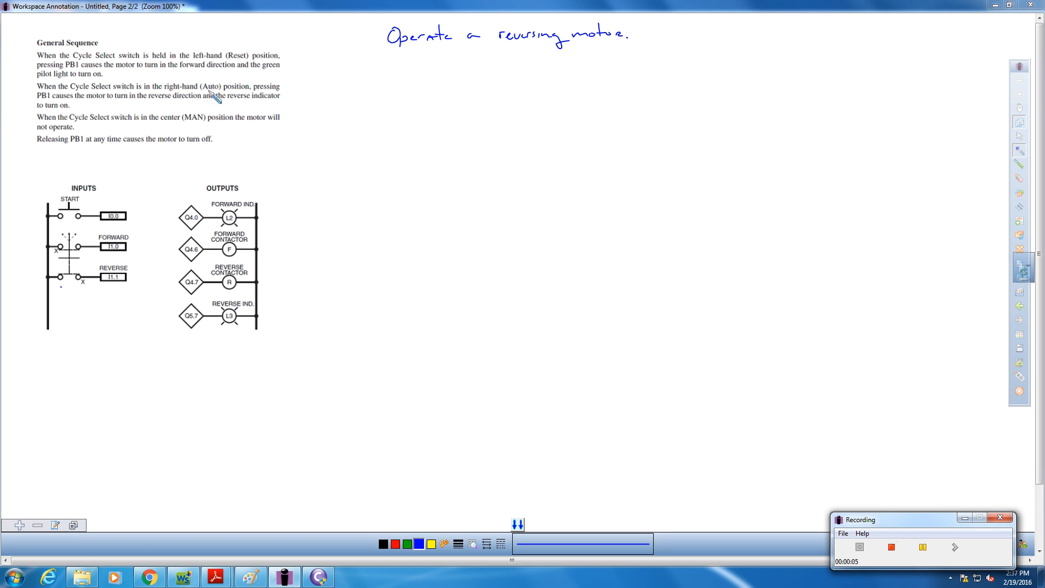
mouse_move(118, 118)
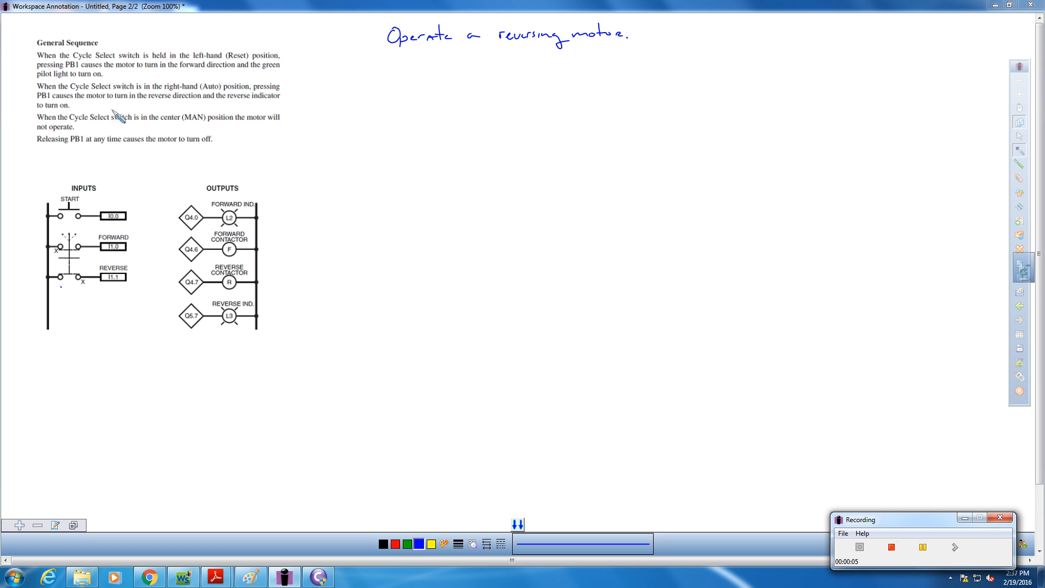
mouse_move(101, 110)
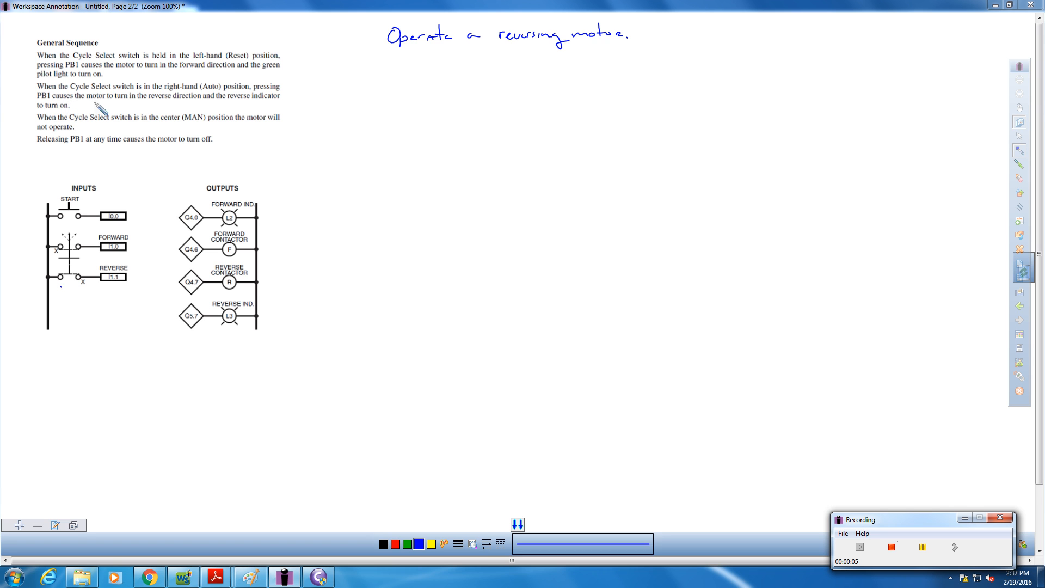
mouse_move(248, 108)
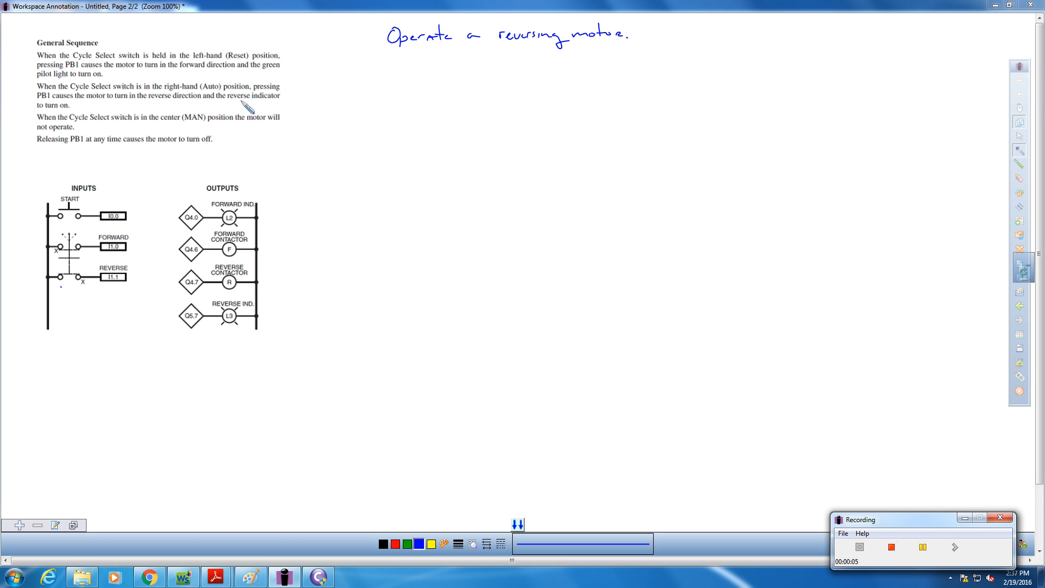
mouse_move(172, 150)
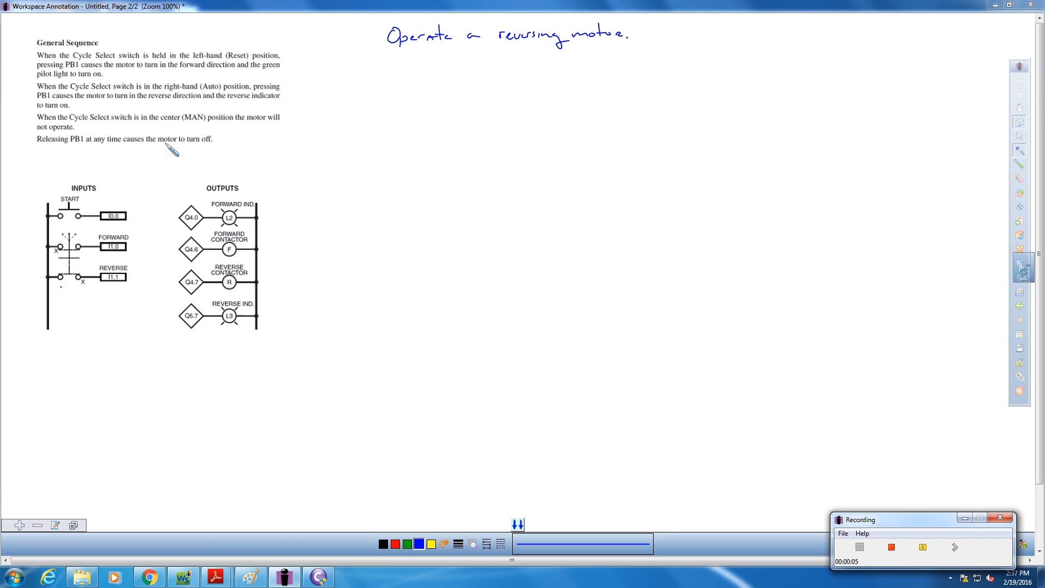
mouse_move(203, 125)
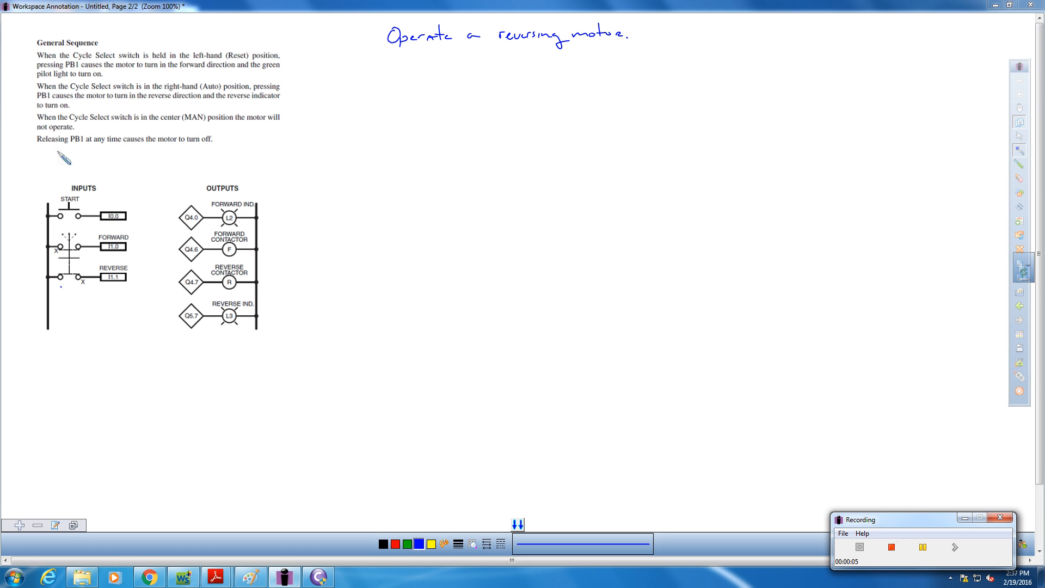
mouse_move(85, 152)
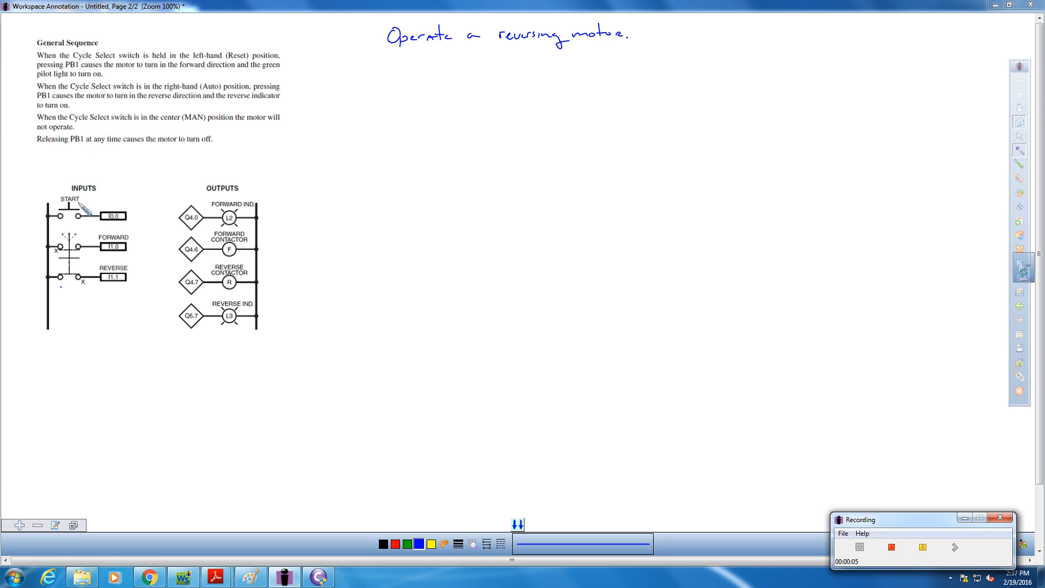
mouse_move(222, 154)
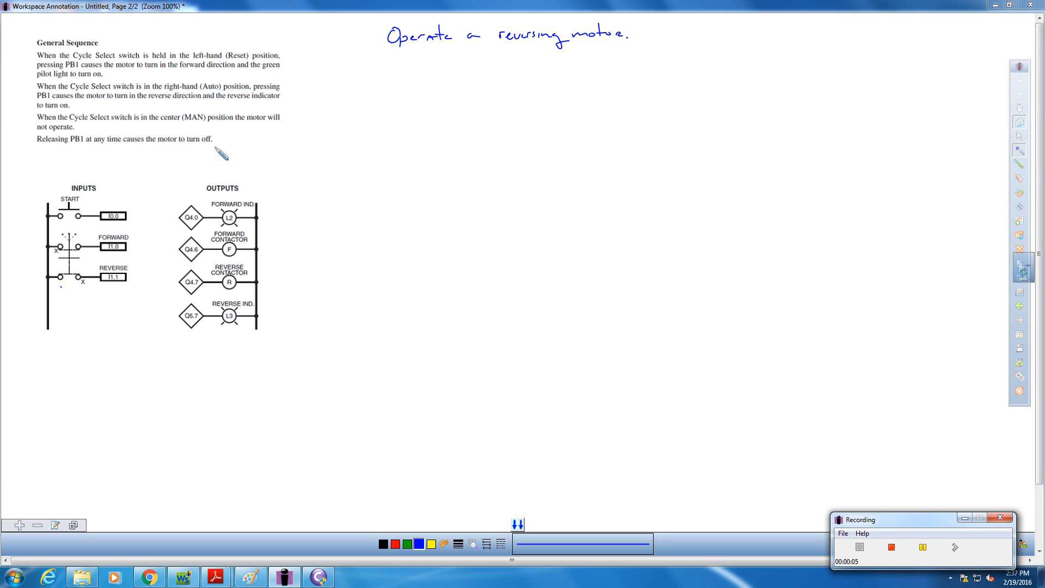
mouse_move(112, 207)
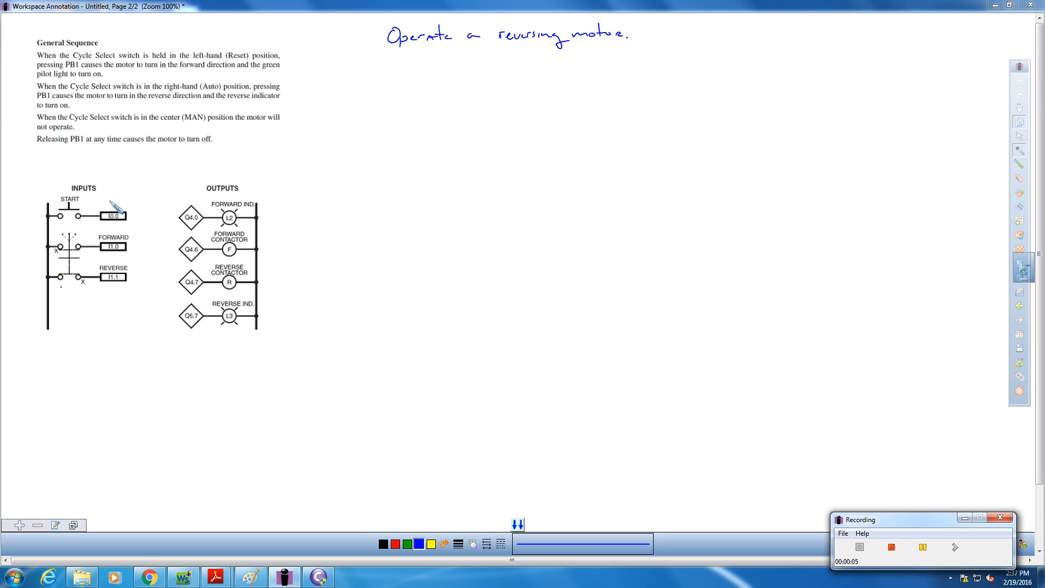
mouse_move(362, 166)
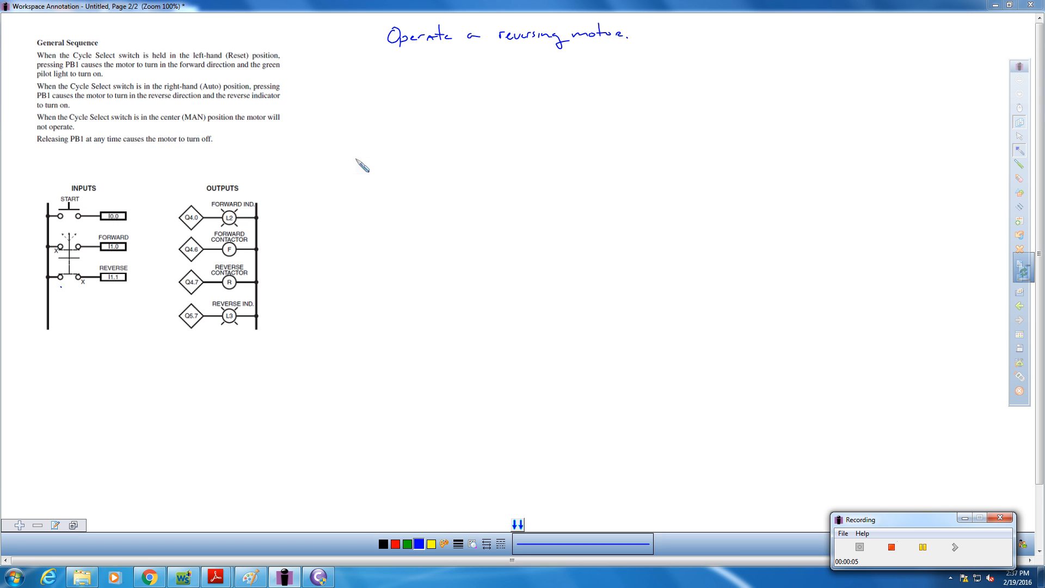
- In blue, draw the left rail and extend the forward rung wire past contacts I0.0 and I1.0
left_click_drag(362, 137, 369, 172)
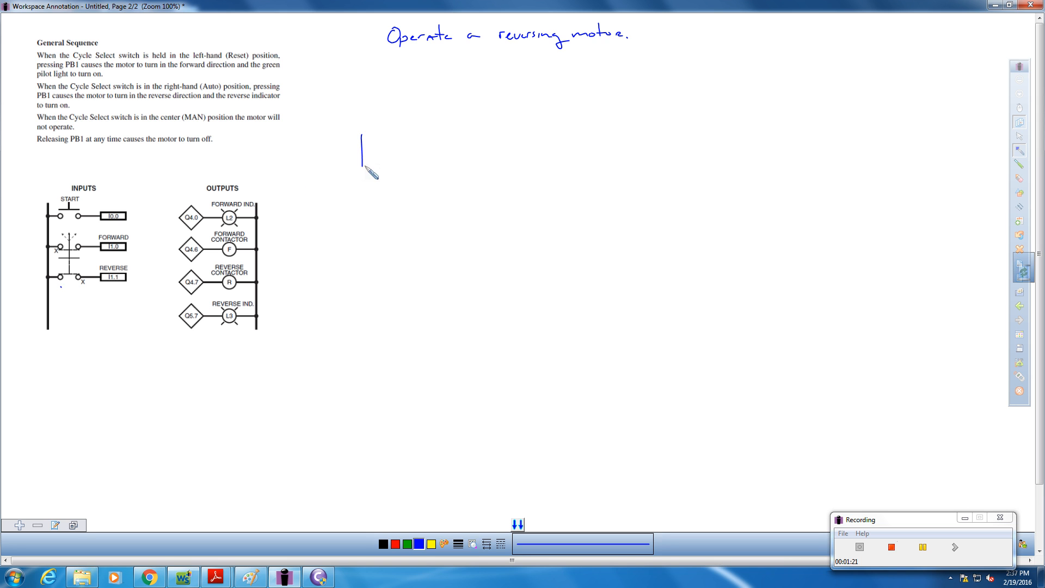
left_click_drag(362, 154, 390, 154)
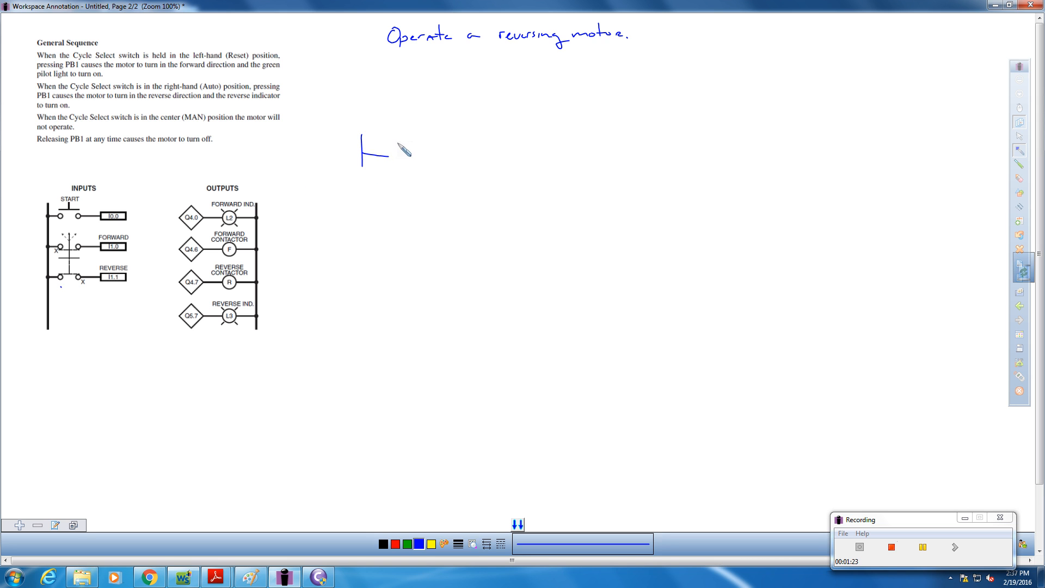
mouse_move(530, 5)
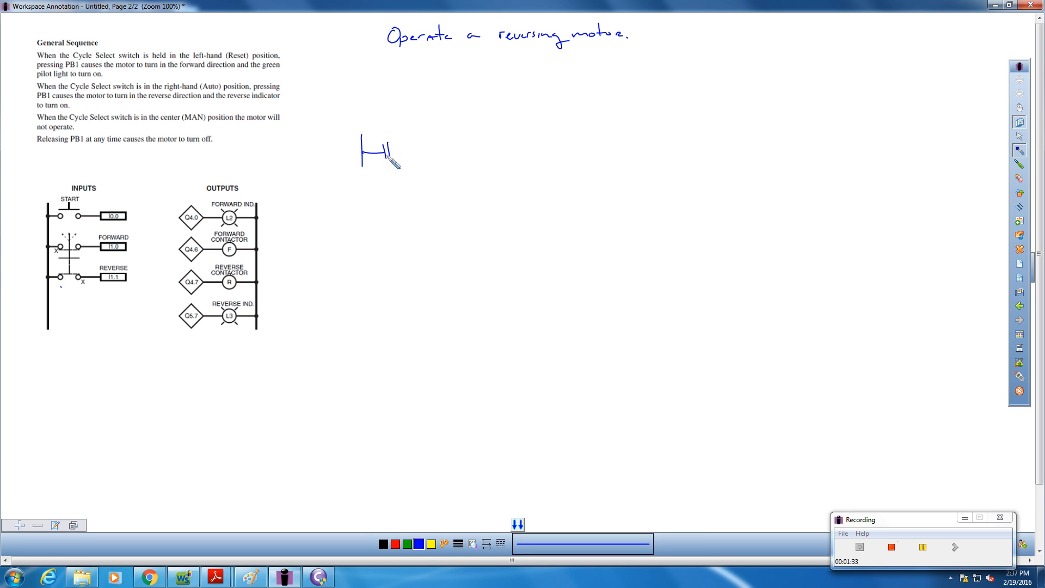
mouse_move(387, 130)
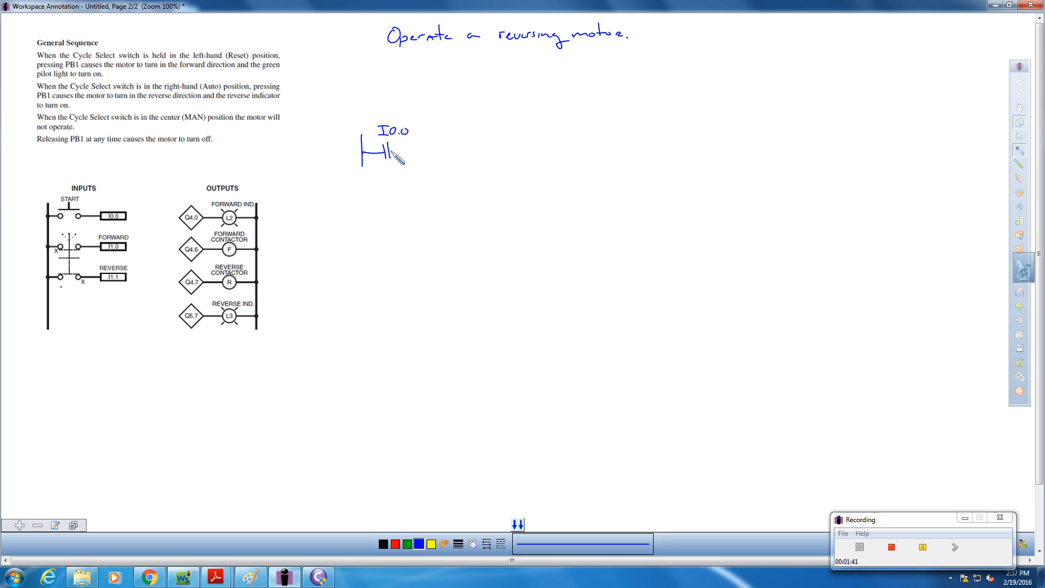
left_click_drag(395, 148, 446, 149)
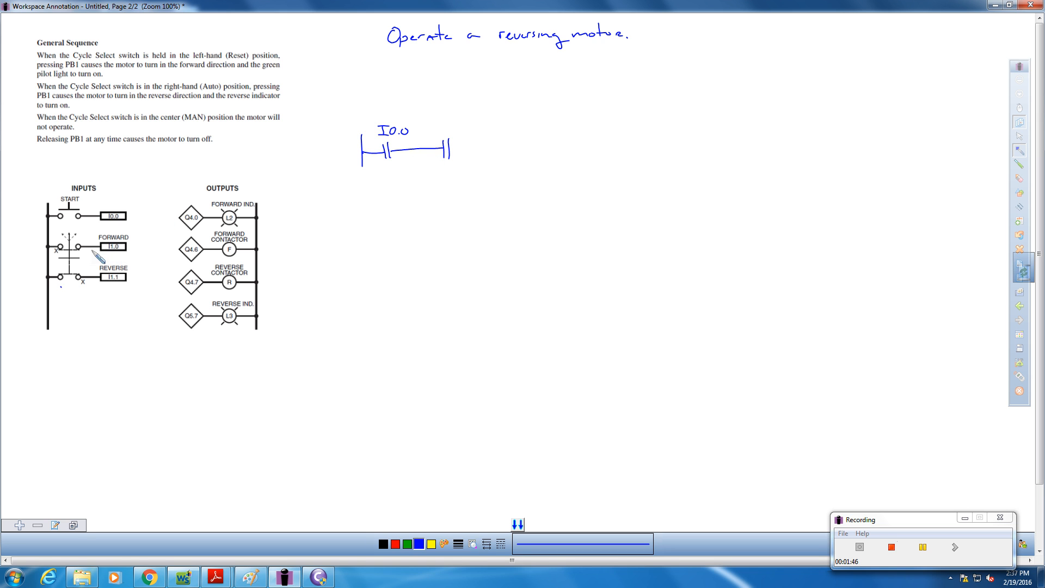
mouse_move(454, 133)
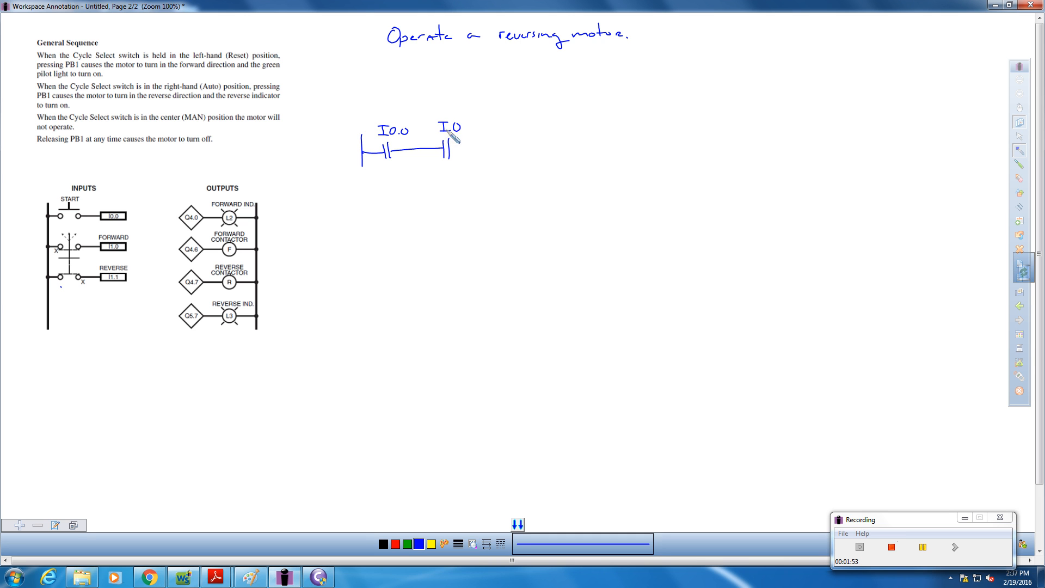
mouse_move(665, 7)
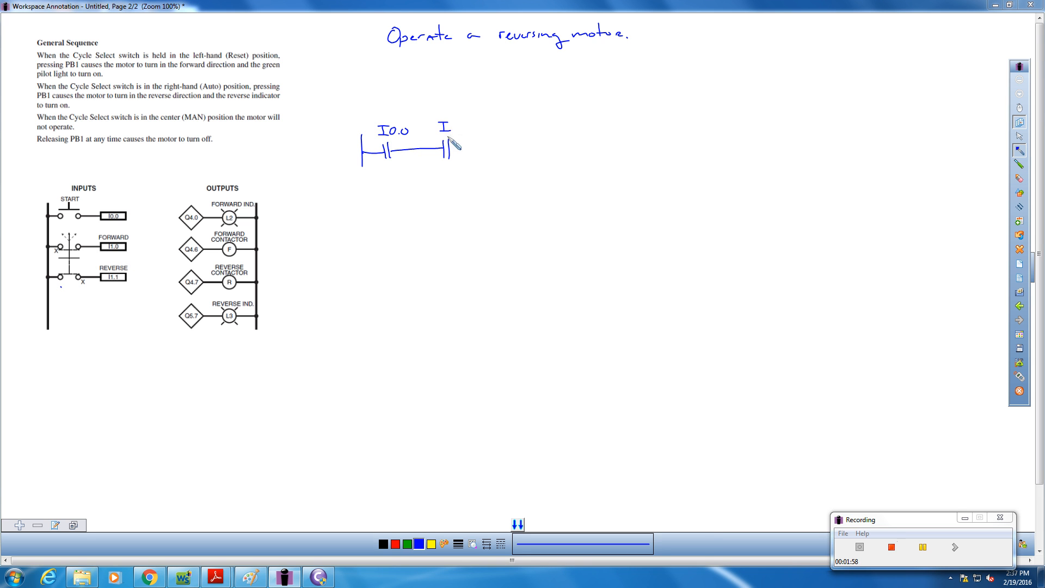
mouse_move(457, 142)
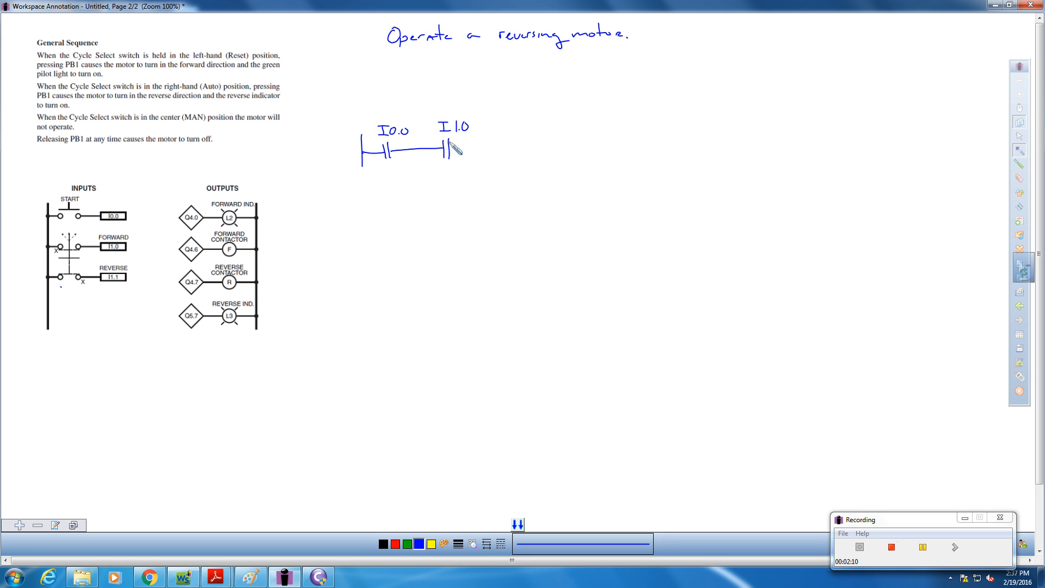
mouse_move(387, 155)
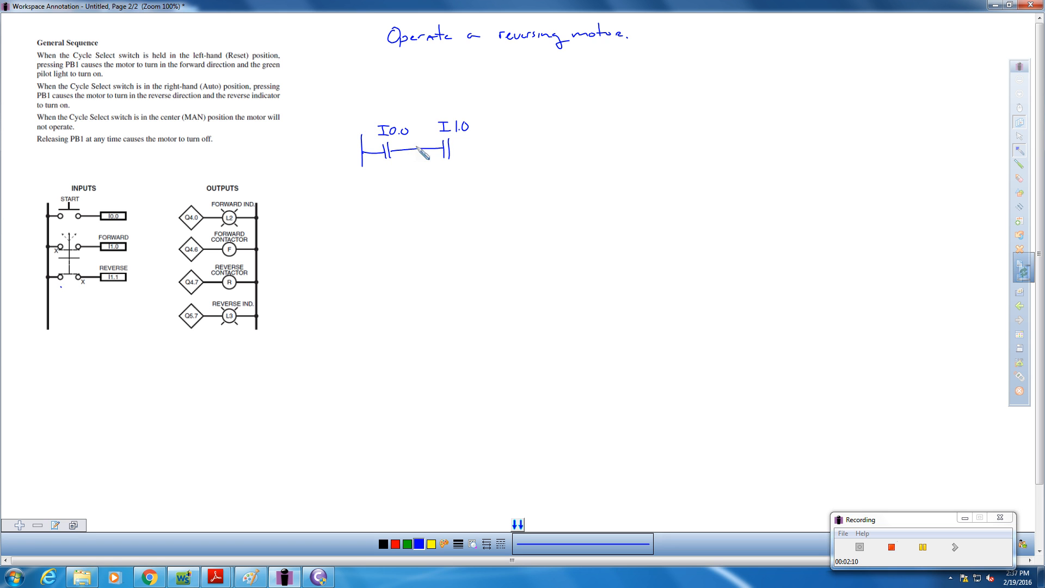
left_click_drag(413, 148, 466, 148)
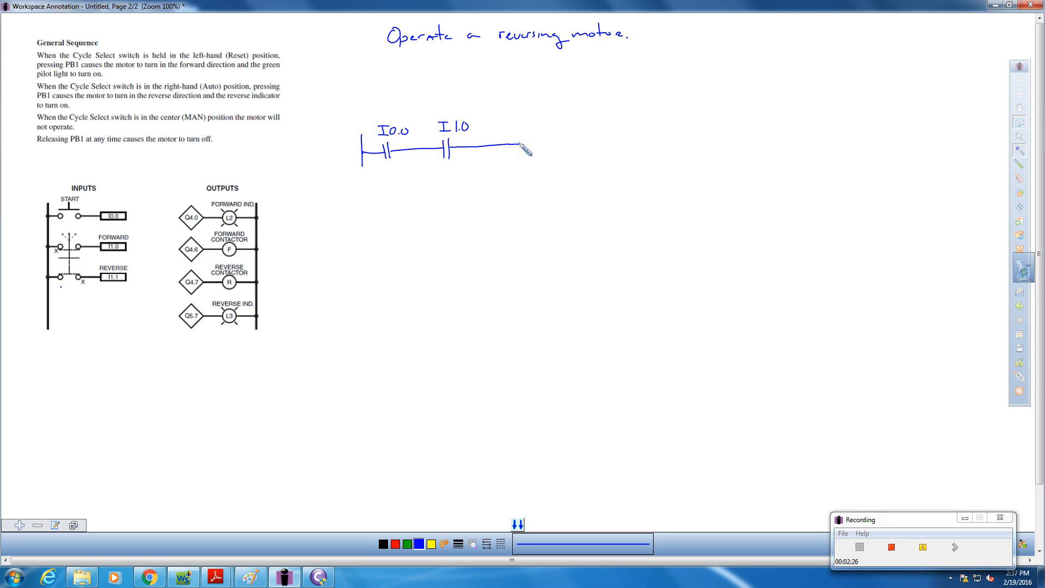
- Begin drawing the output coil at the right end of the forward rung
left_click_drag(514, 136, 526, 163)
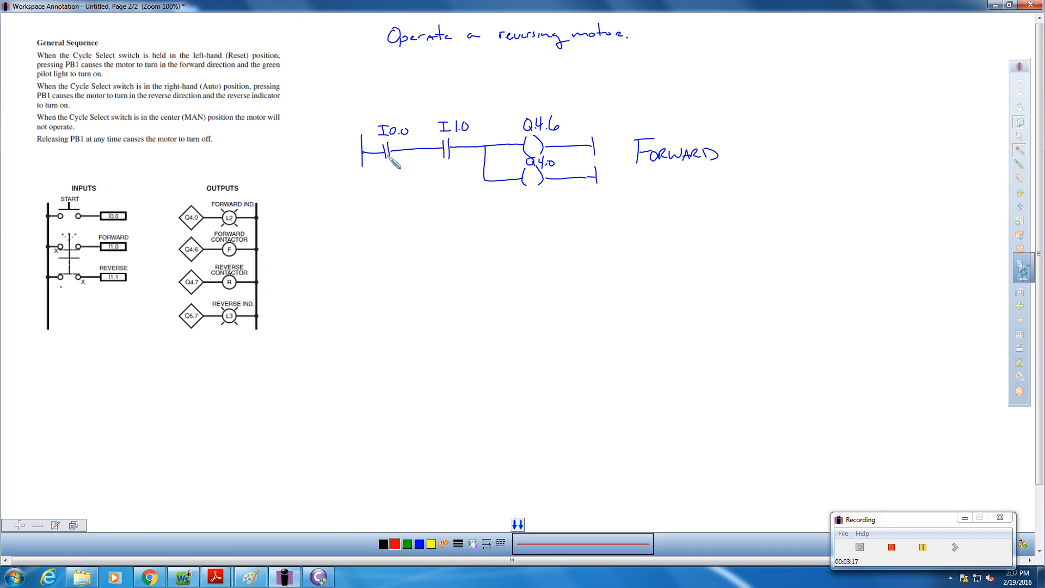
mouse_move(371, 246)
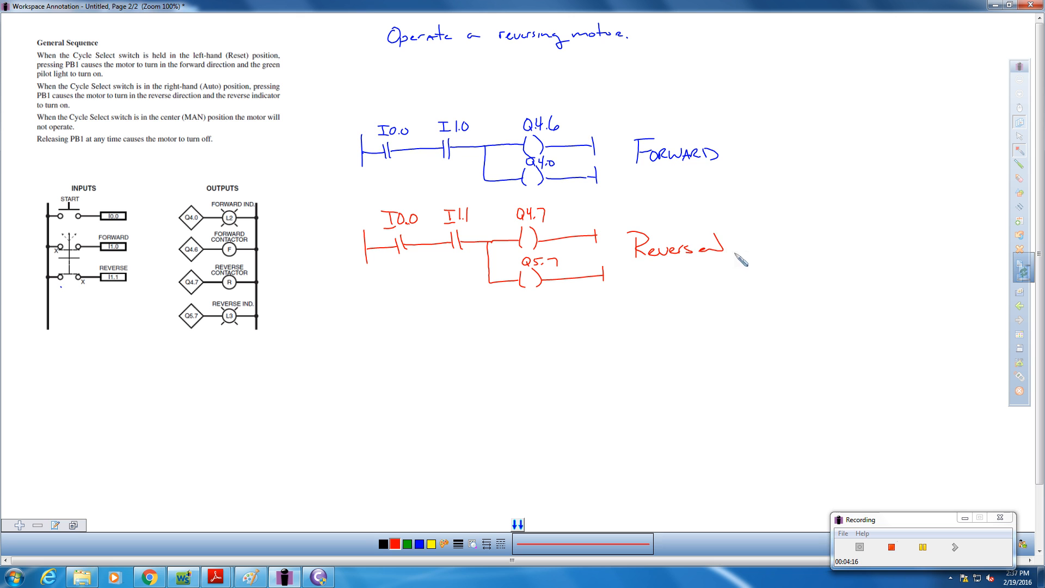
mouse_move(443, 287)
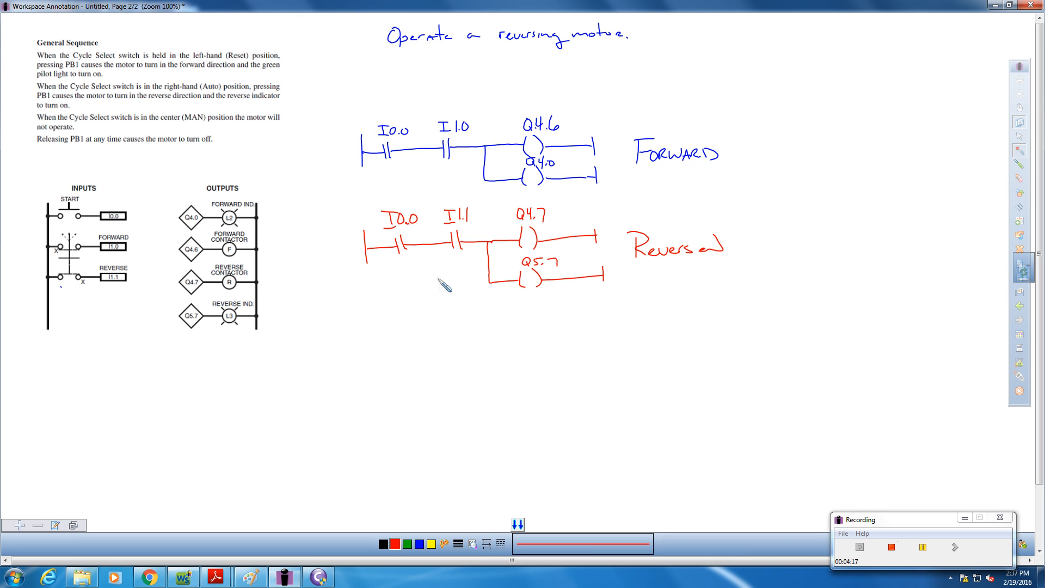
mouse_move(417, 260)
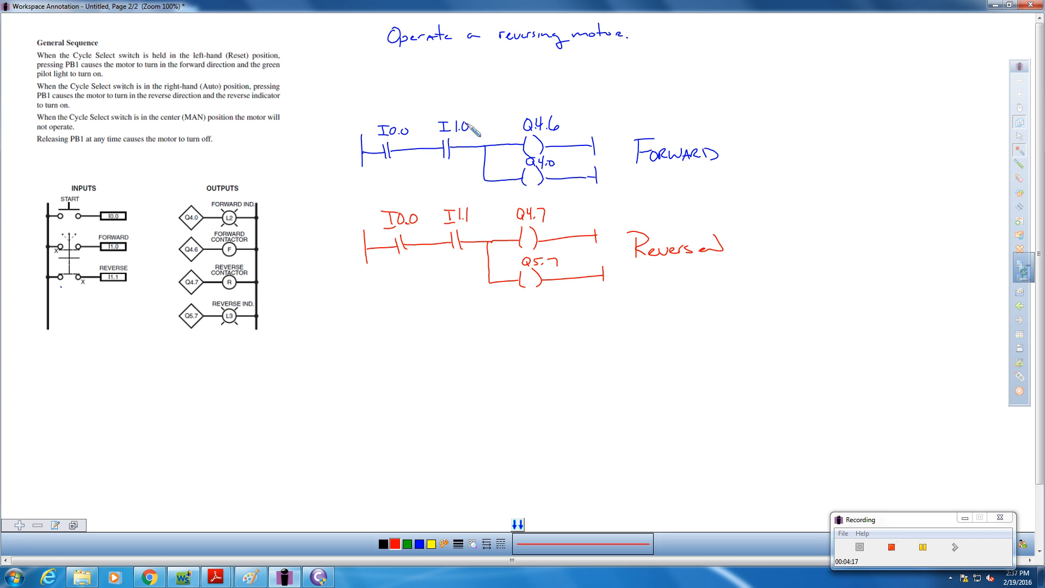
mouse_move(450, 111)
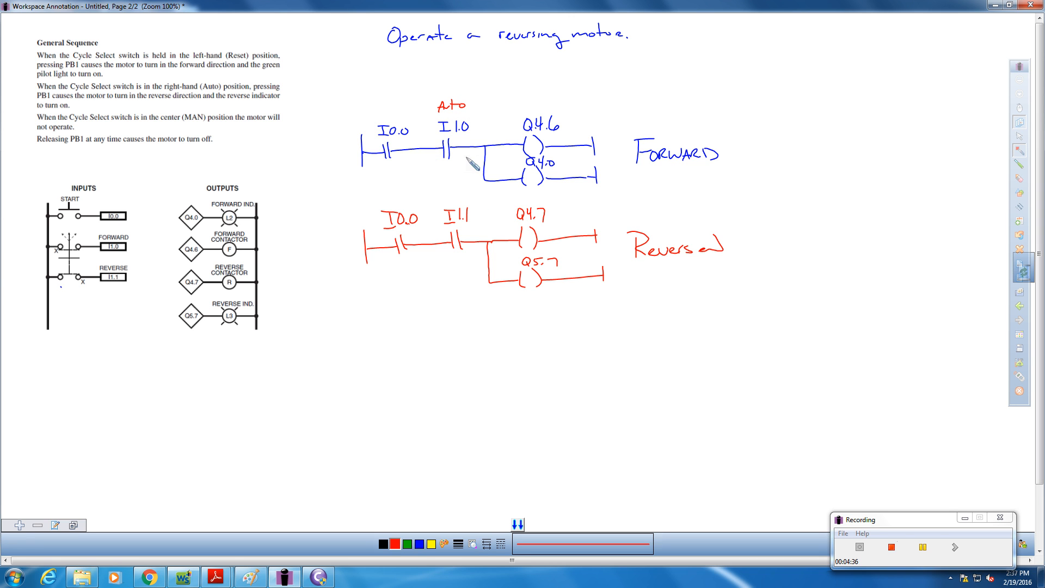
mouse_move(446, 234)
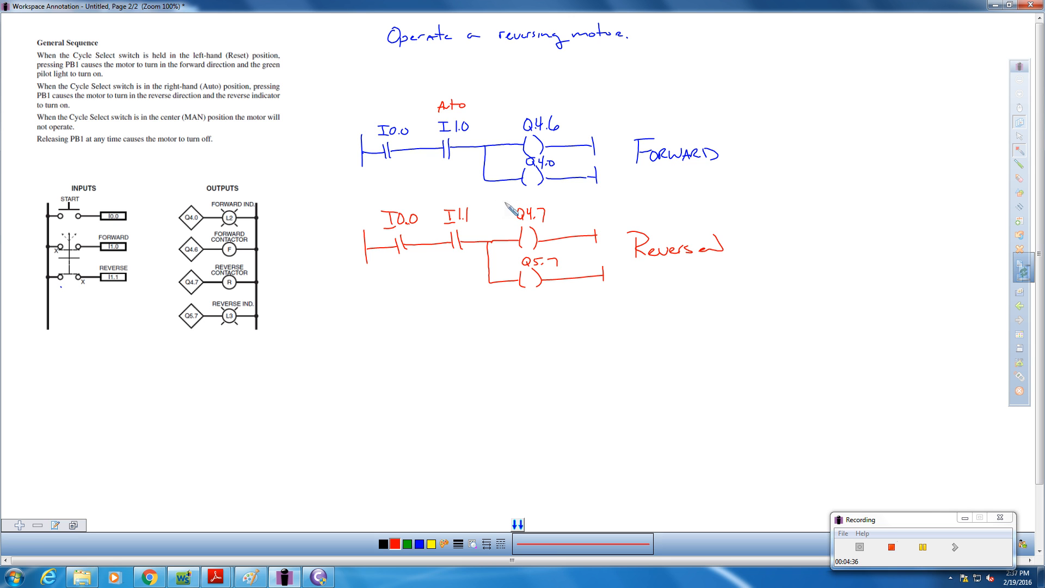
mouse_move(473, 213)
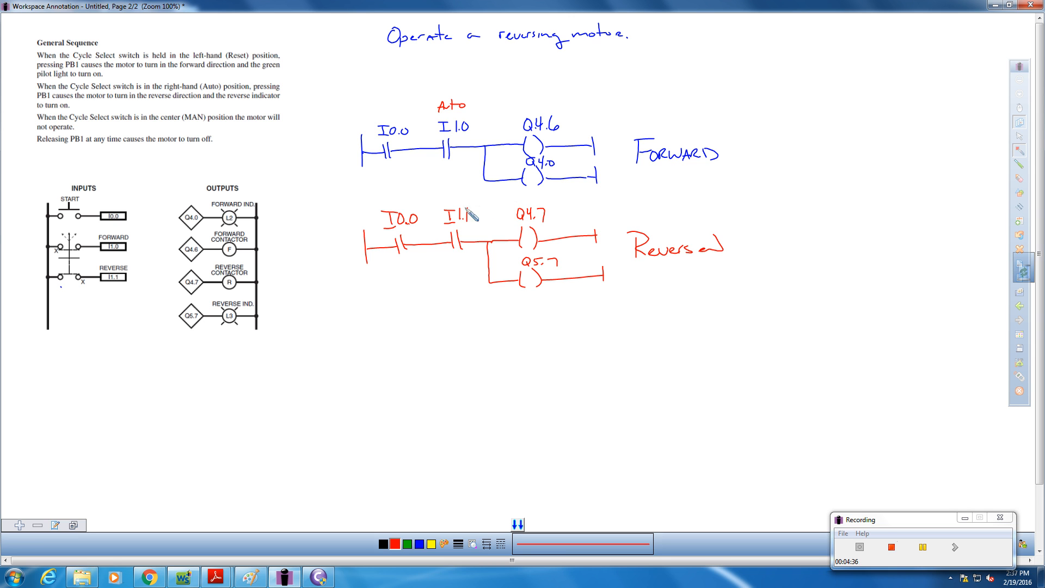
mouse_move(448, 162)
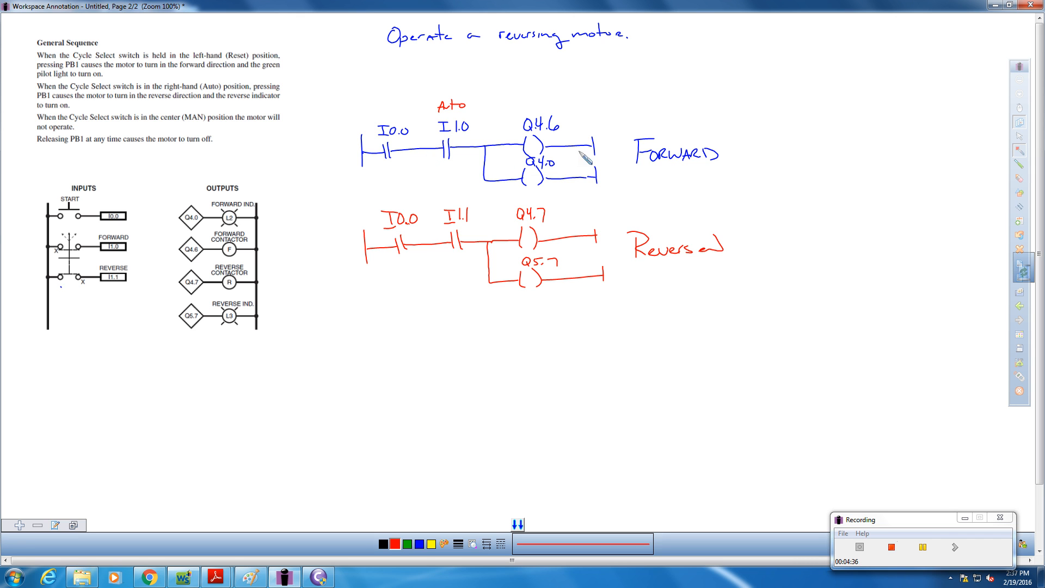
mouse_move(548, 256)
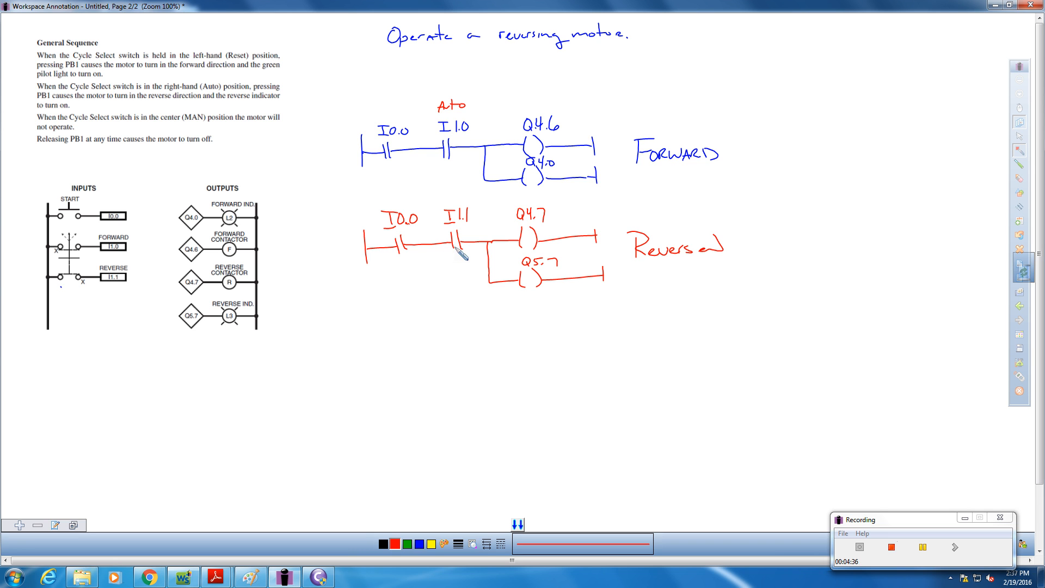
mouse_move(458, 258)
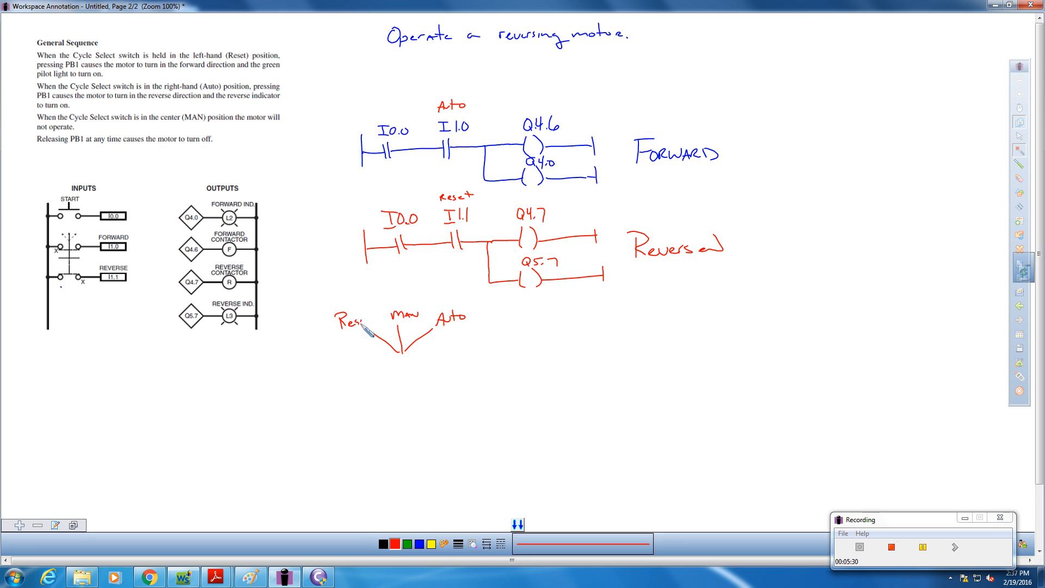
- Finish handwriting the Reset label on the selector switch sketch
left_click_drag(363, 320, 374, 330)
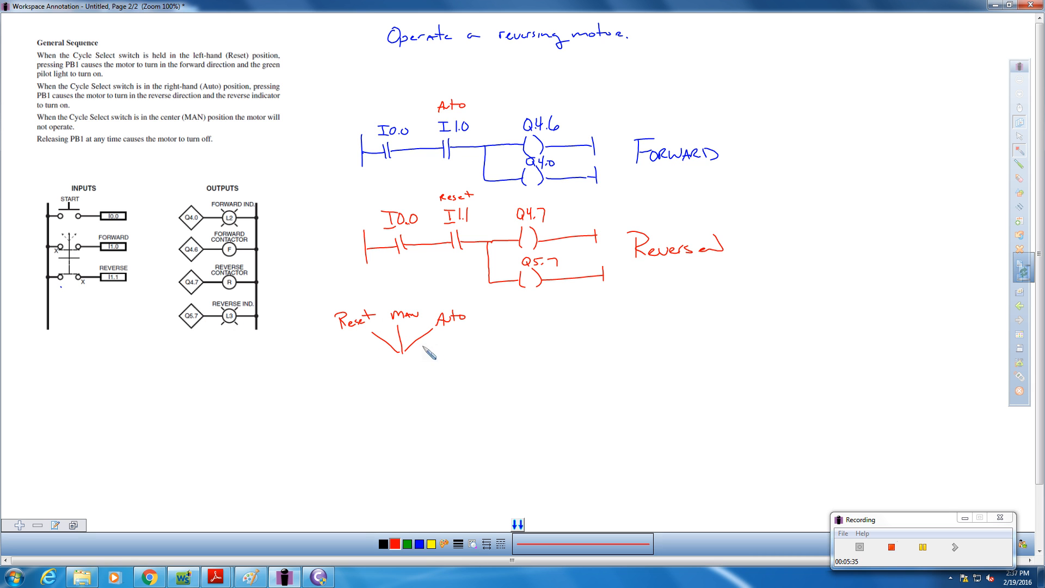
mouse_move(470, 330)
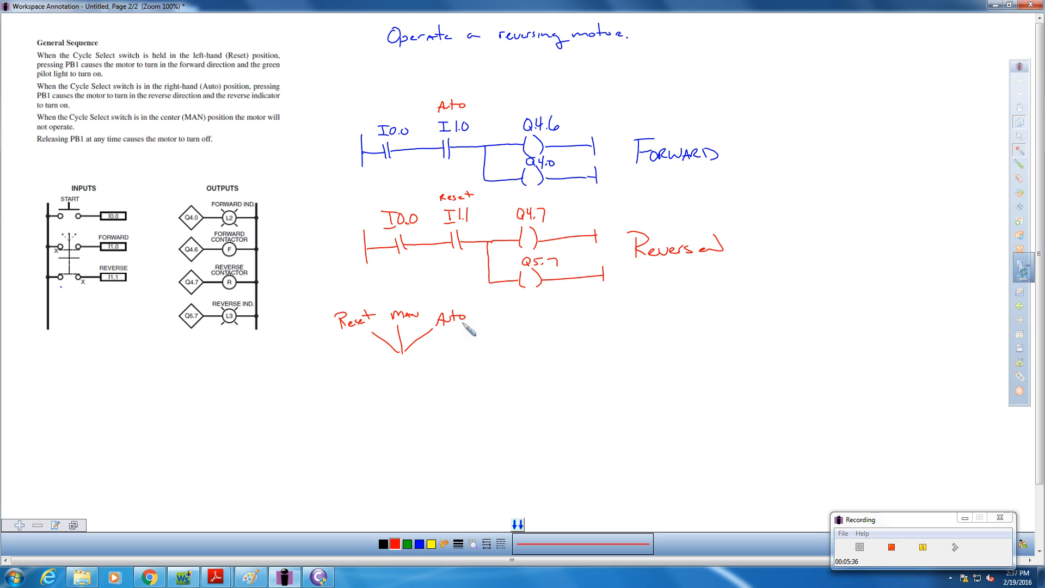